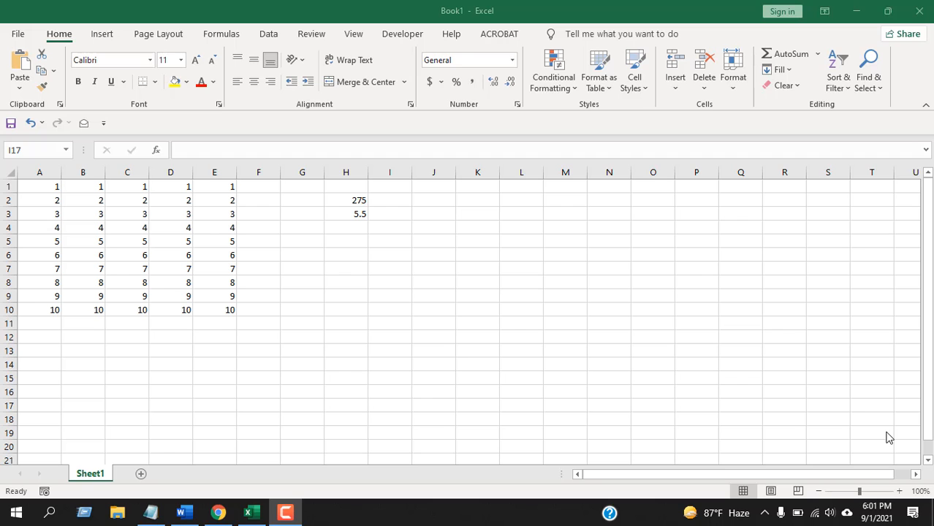
Step: Select every cell in the worksheet and start a new conditional formatting rule for it
left_click(389, 406)
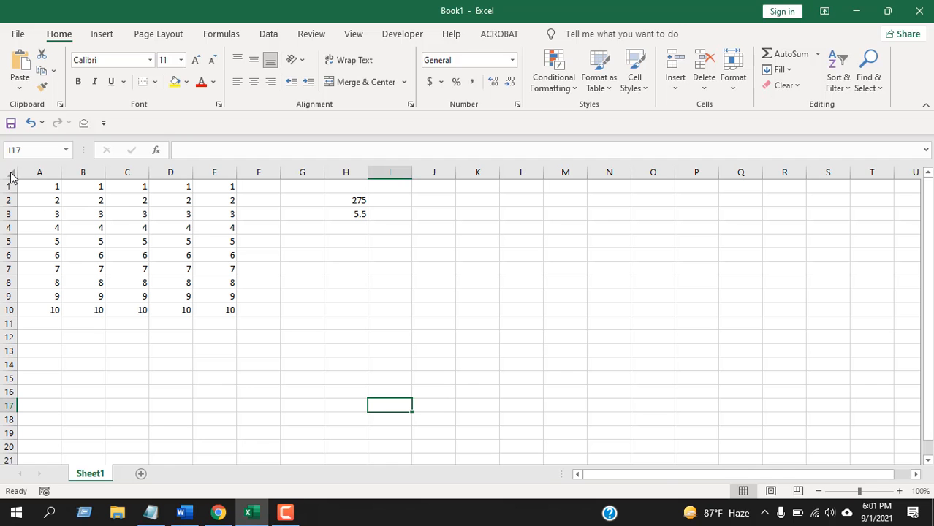
left_click(9, 172)
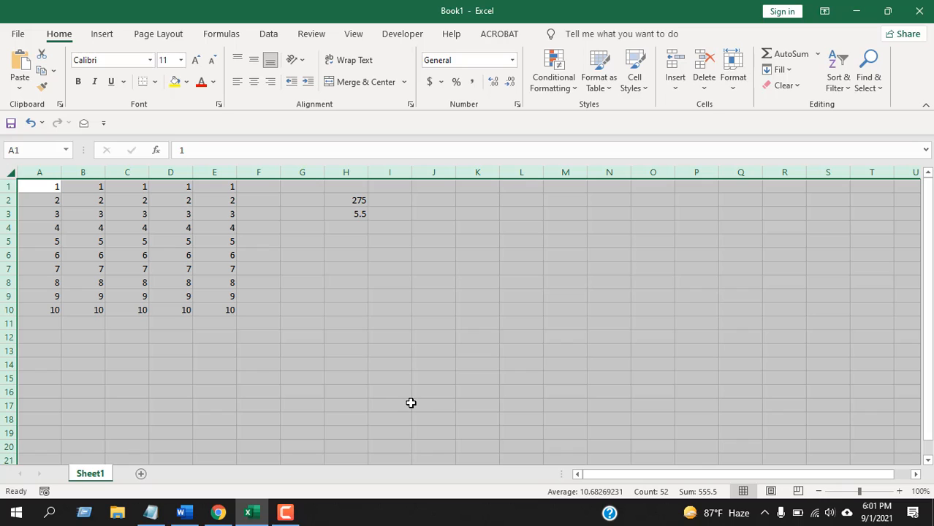
mouse_move(414, 361)
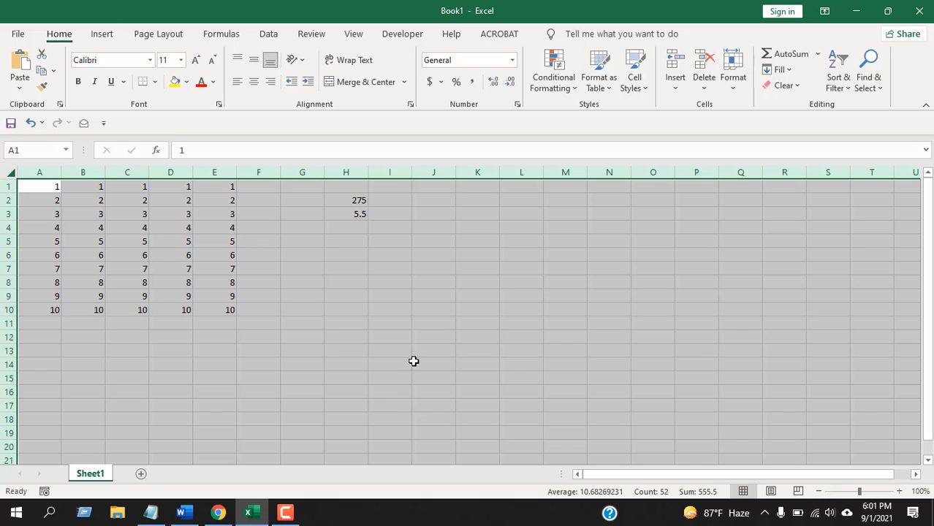
mouse_move(119, 237)
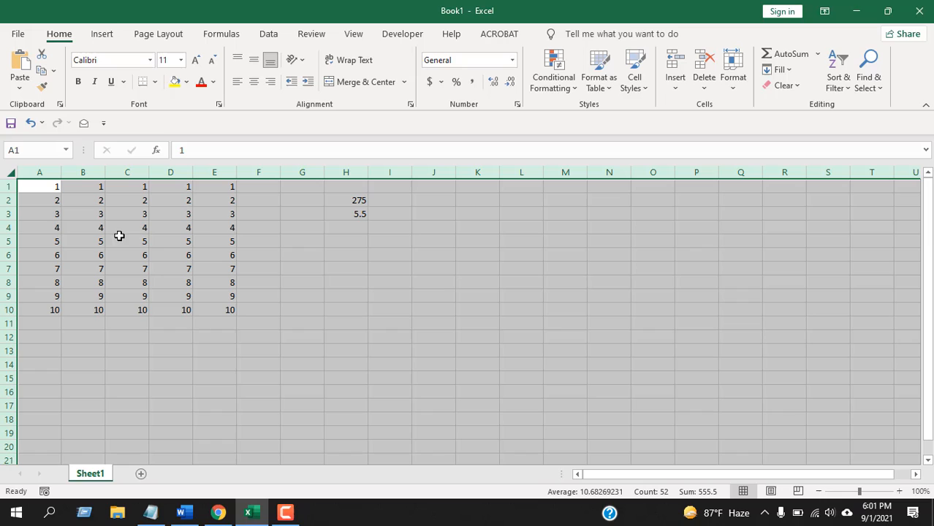
mouse_move(265, 378)
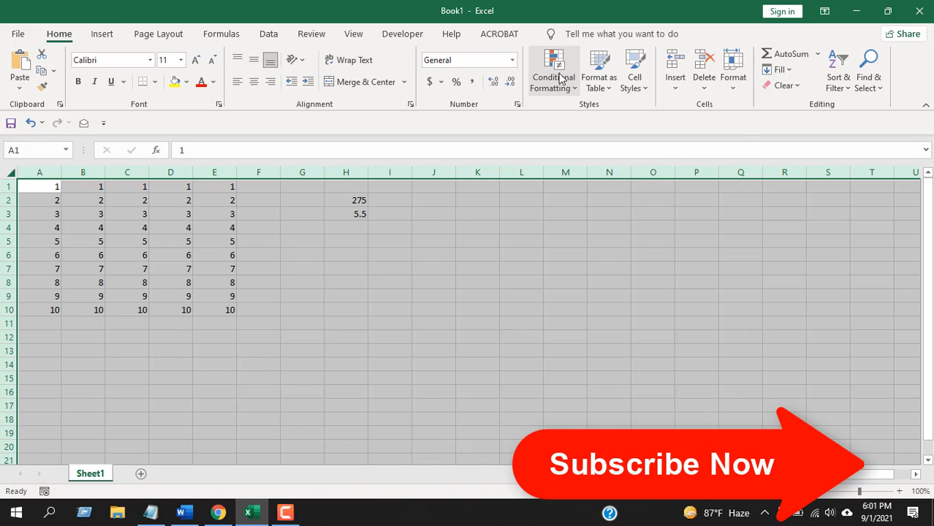
mouse_move(553, 71)
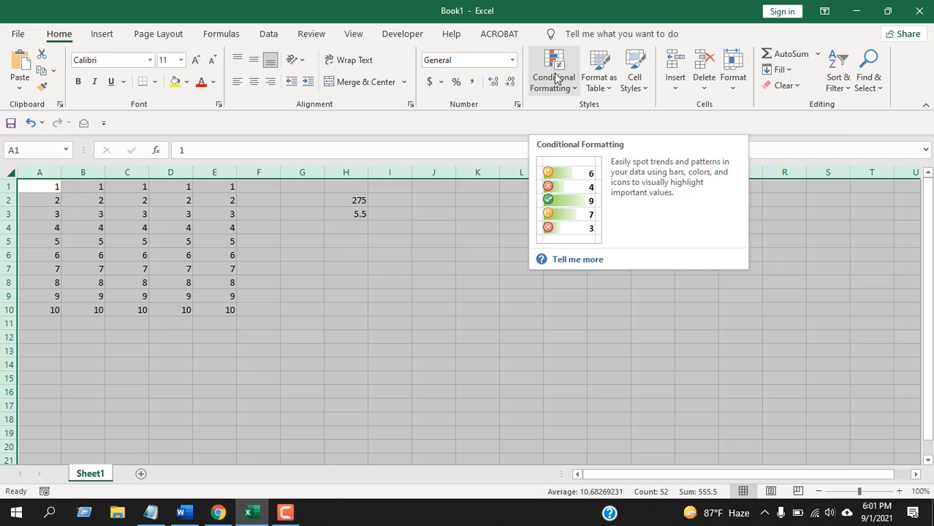
left_click(553, 70)
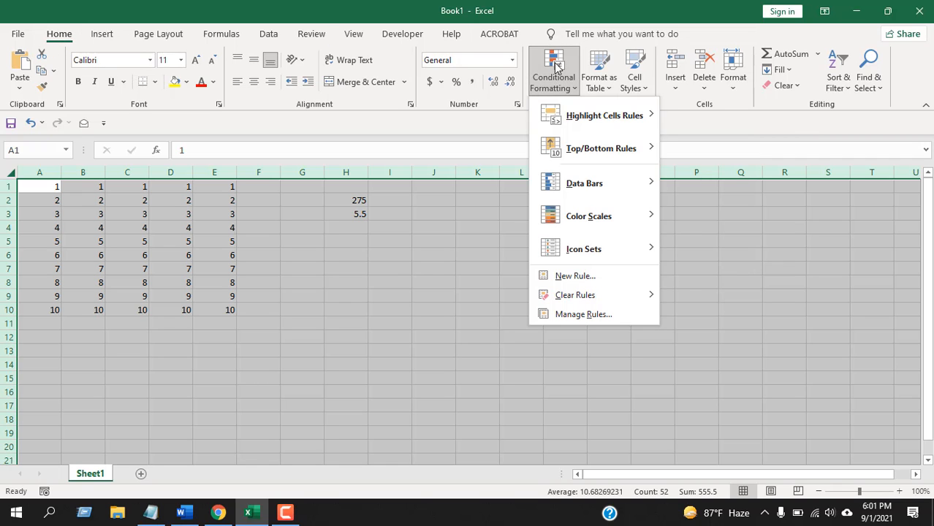
mouse_move(576, 275)
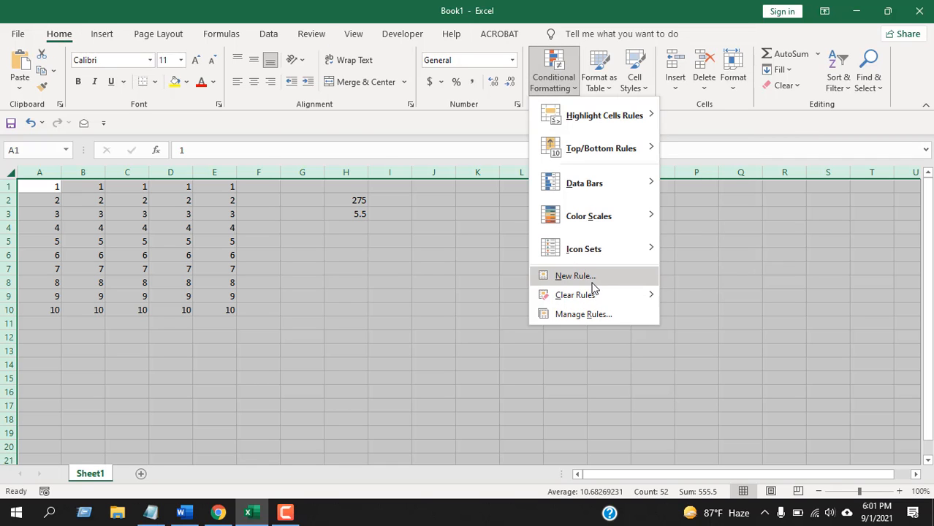
left_click(575, 275)
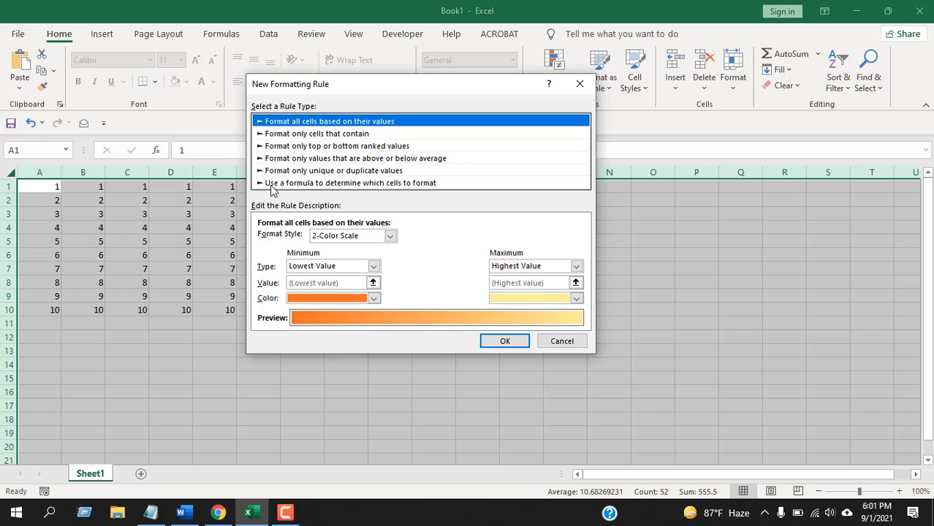
Step: Base the rule on the formula =IsFormula(A1) and move on to its Format settings
left_click(351, 183)
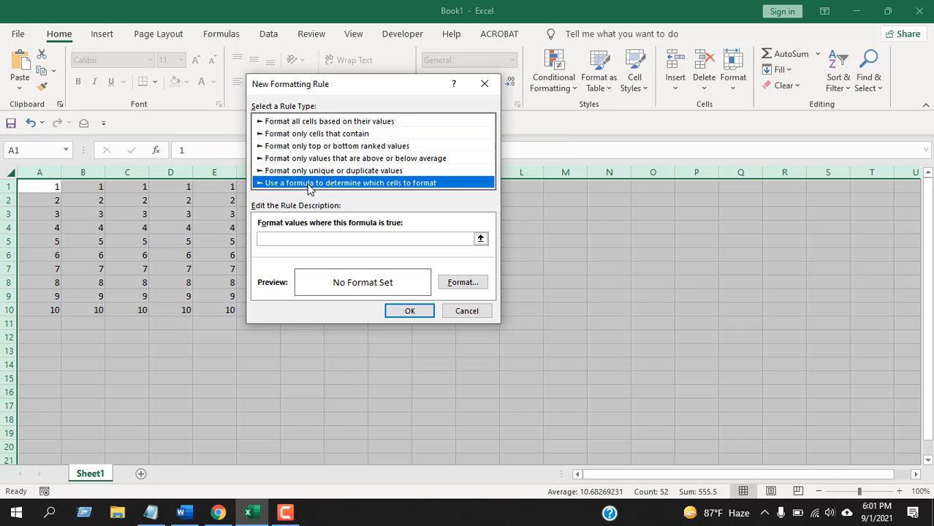
left_click(365, 238)
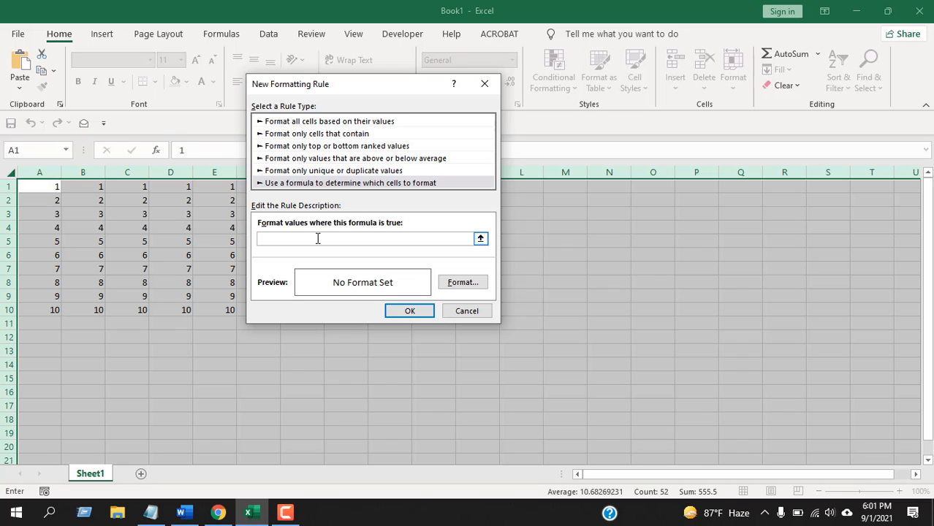
left_click(319, 238)
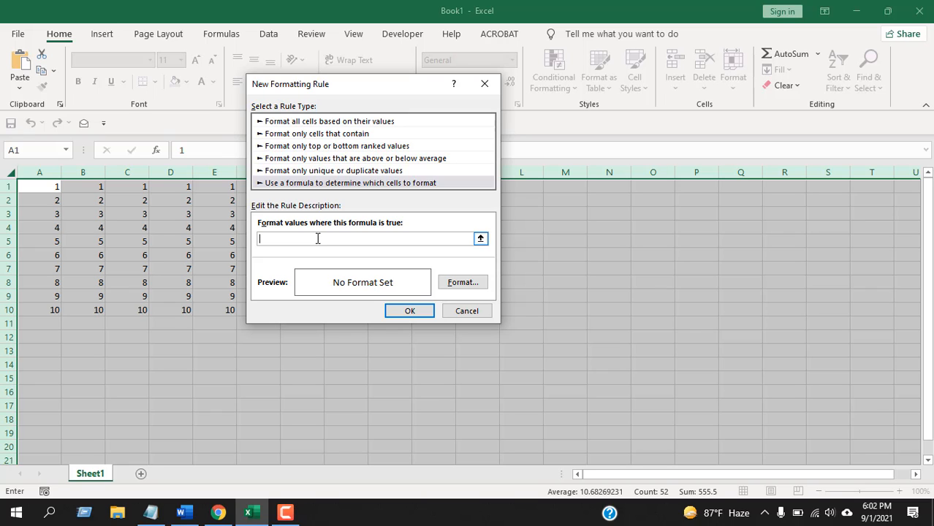
type("=")
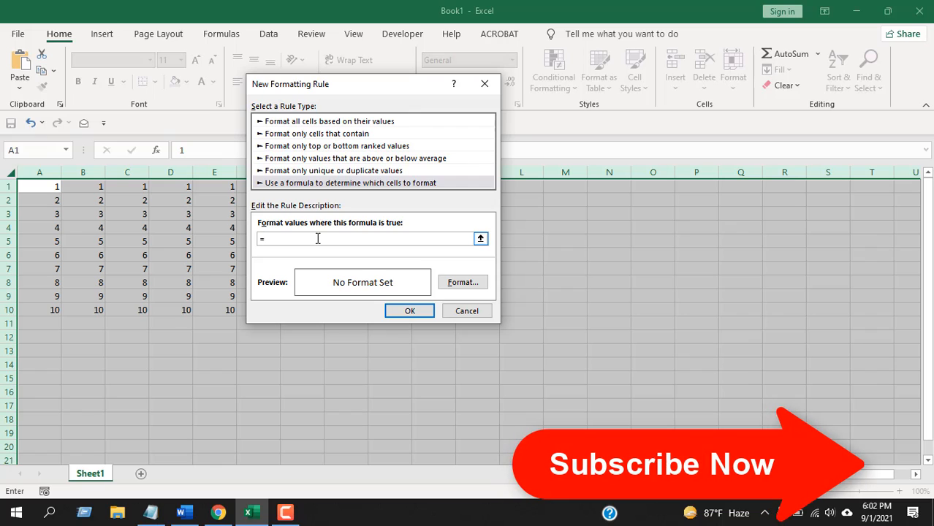
type("IsFormula")
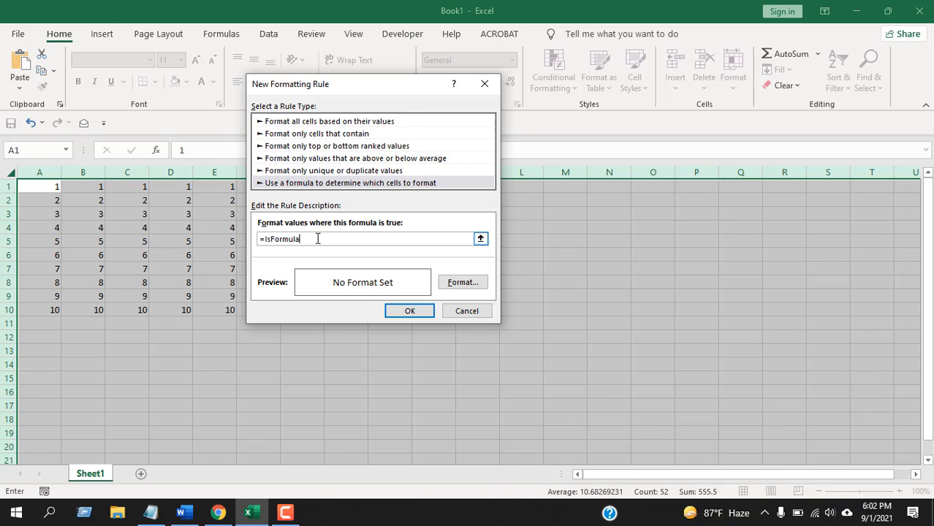
type("(")
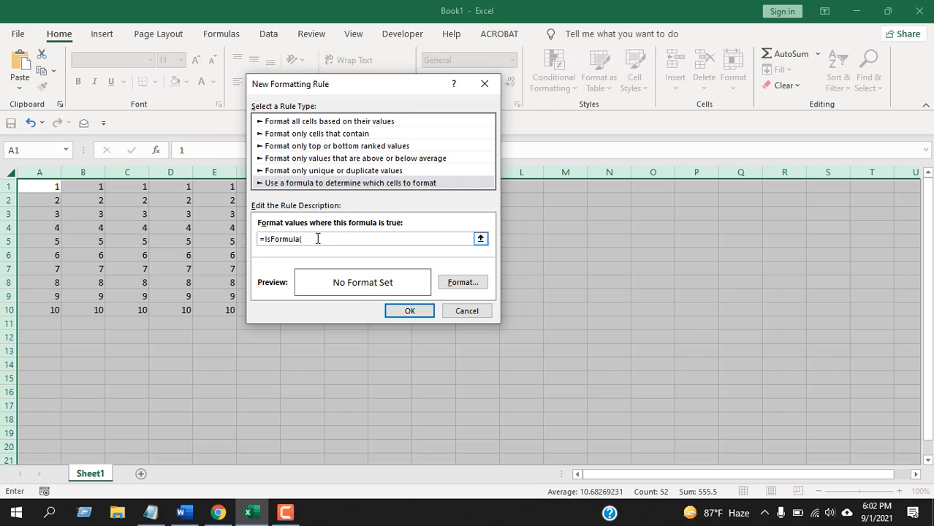
type("A")
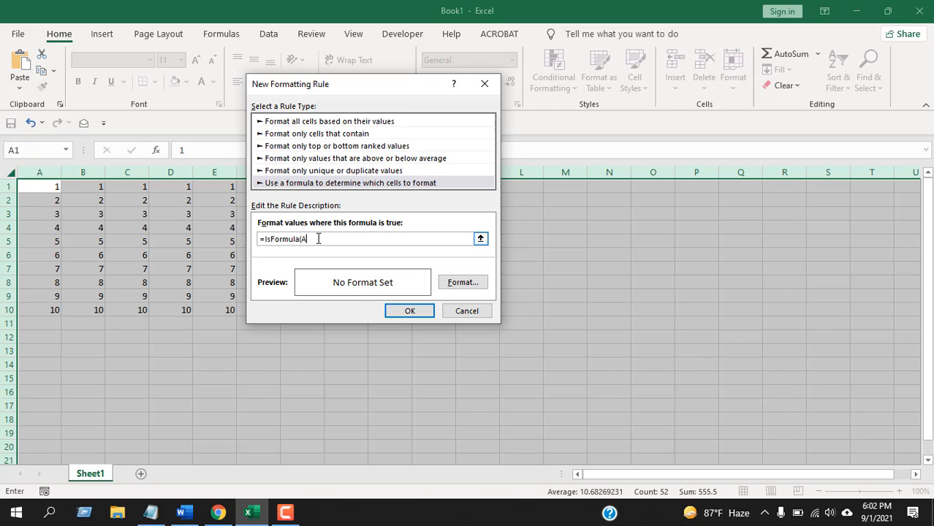
type("1)")
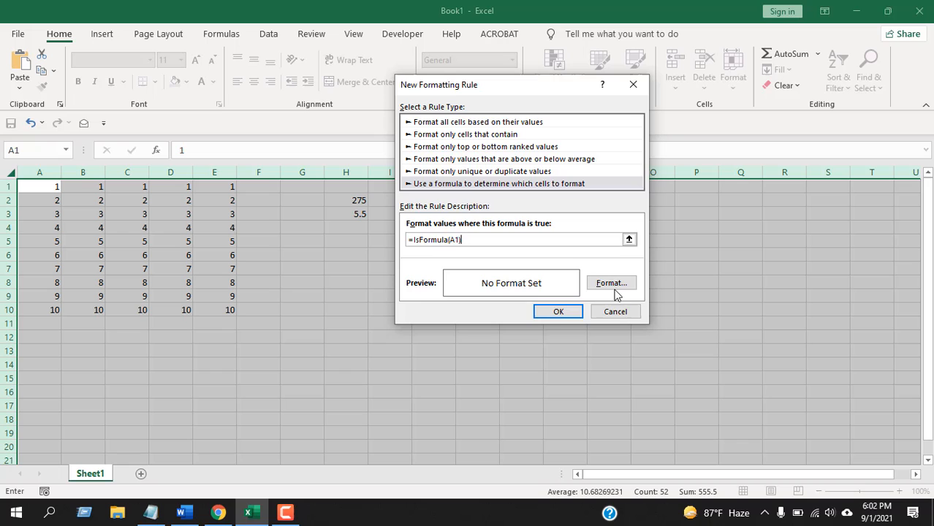
left_click(611, 283)
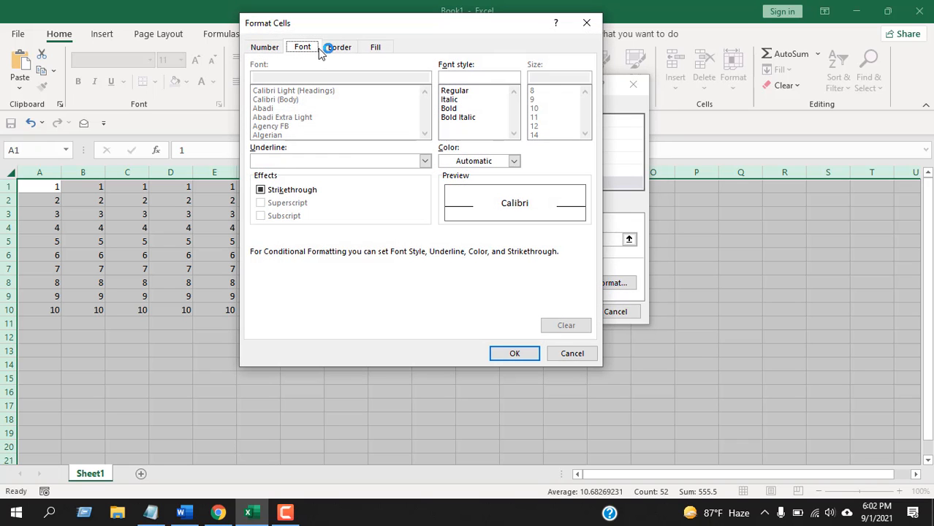
Step: Review the Border and Font options, then confirm a yellow Fill for the rule
left_click(376, 46)
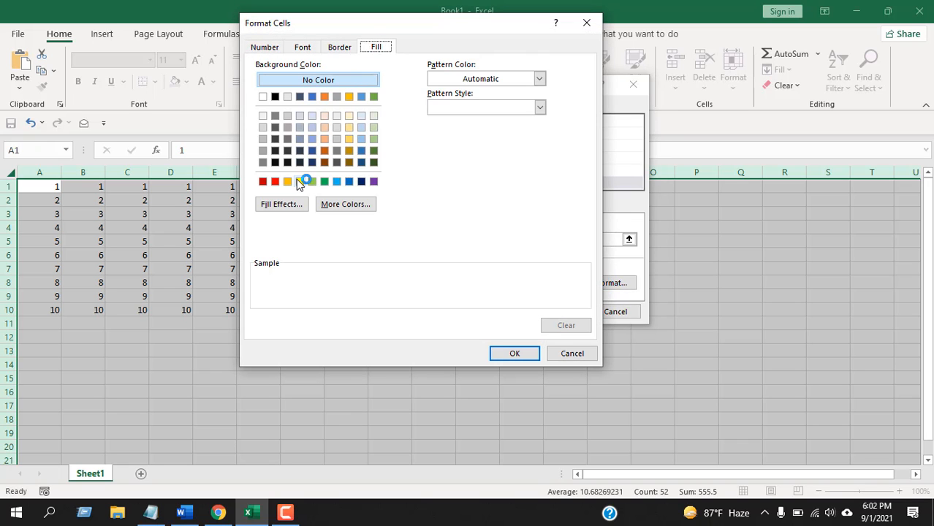
left_click(339, 47)
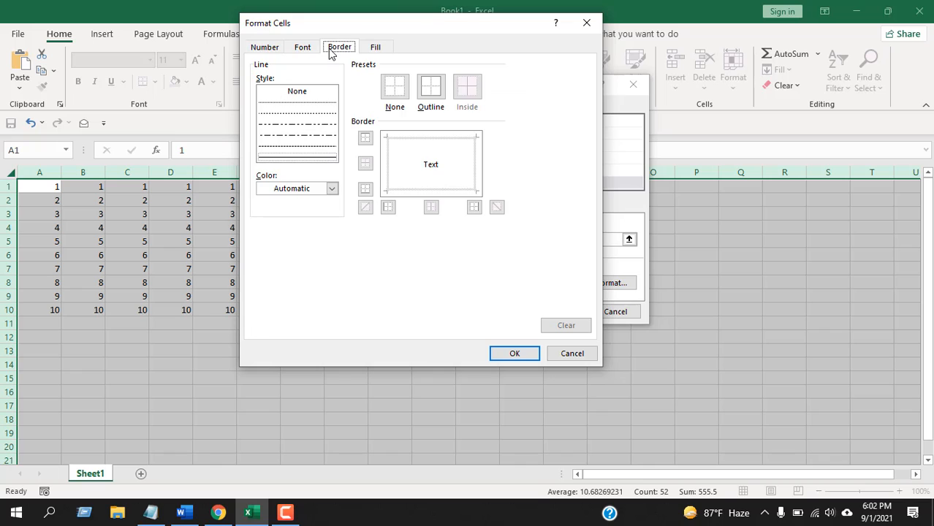
left_click(301, 47)
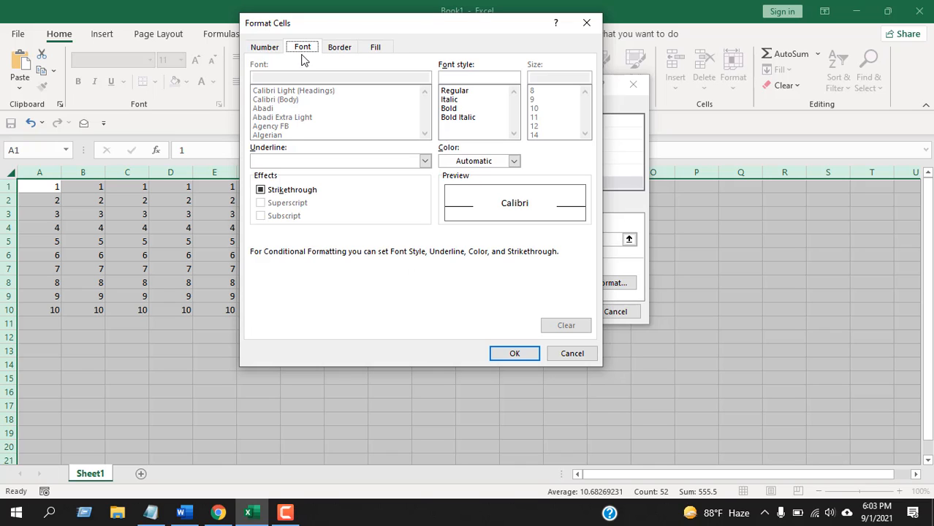
left_click(375, 45)
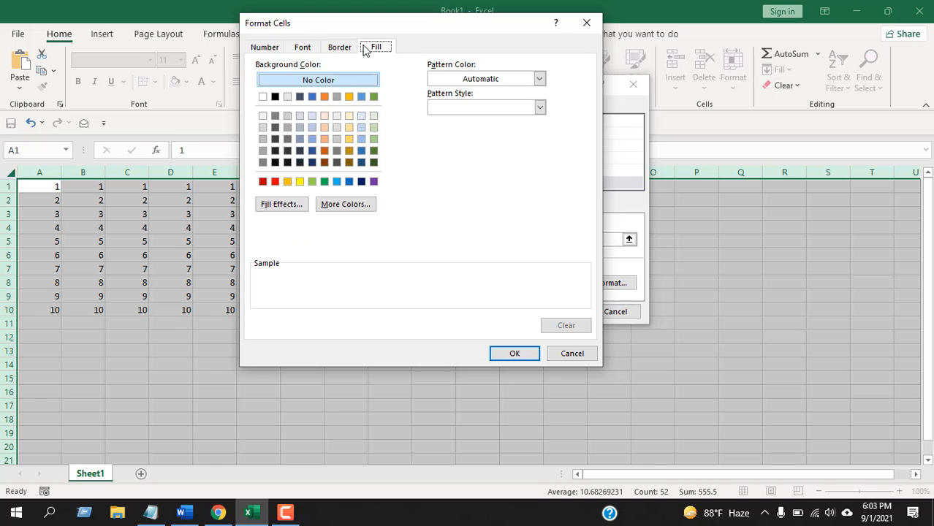
mouse_move(298, 181)
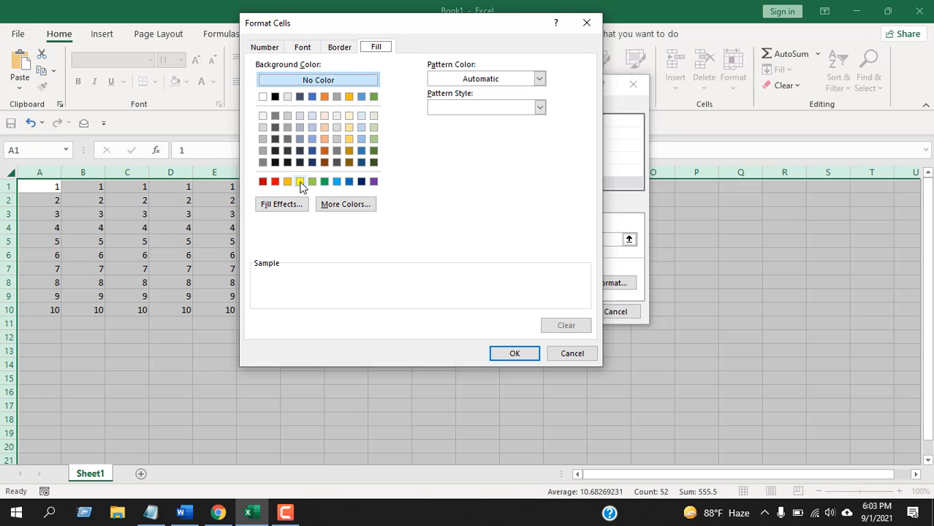
left_click(515, 353)
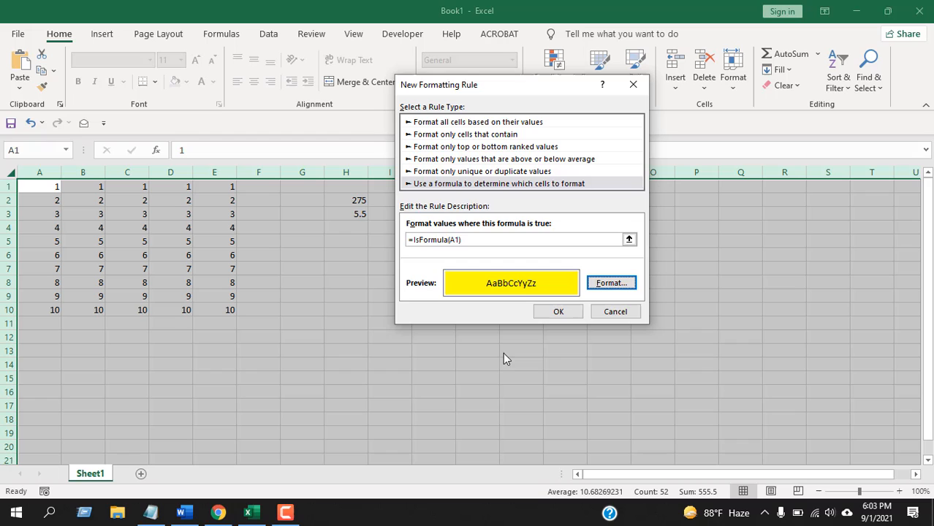
Step: Confirm the rule so formula cells H2 and H3 turn yellow, then select empty cell I10
left_click(559, 312)
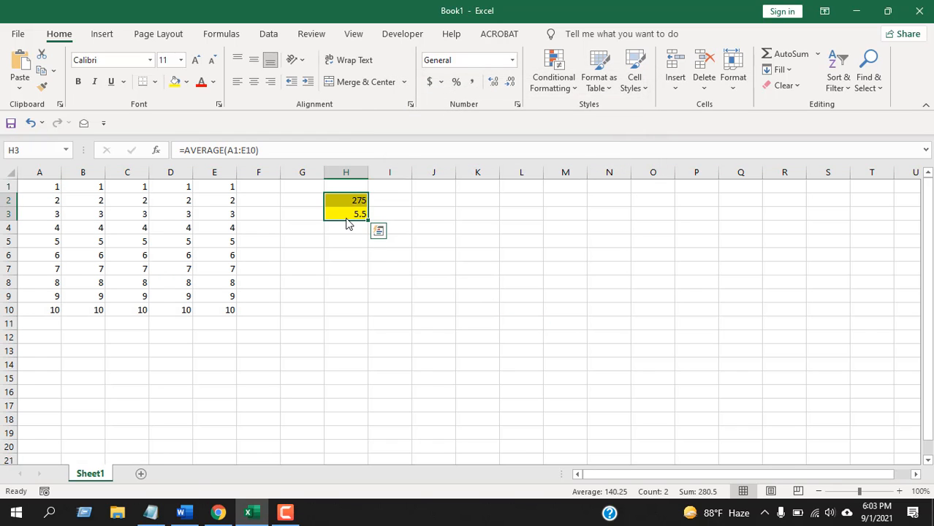
left_click(389, 310)
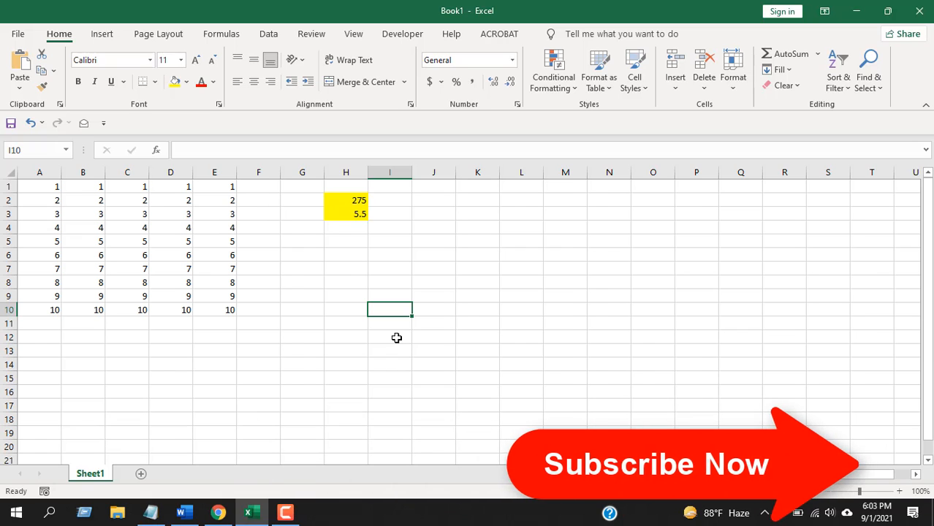
Step: Enter =TODAY() in I10, giving 9/1/2021 highlighted yellow, then select G15
type("=")
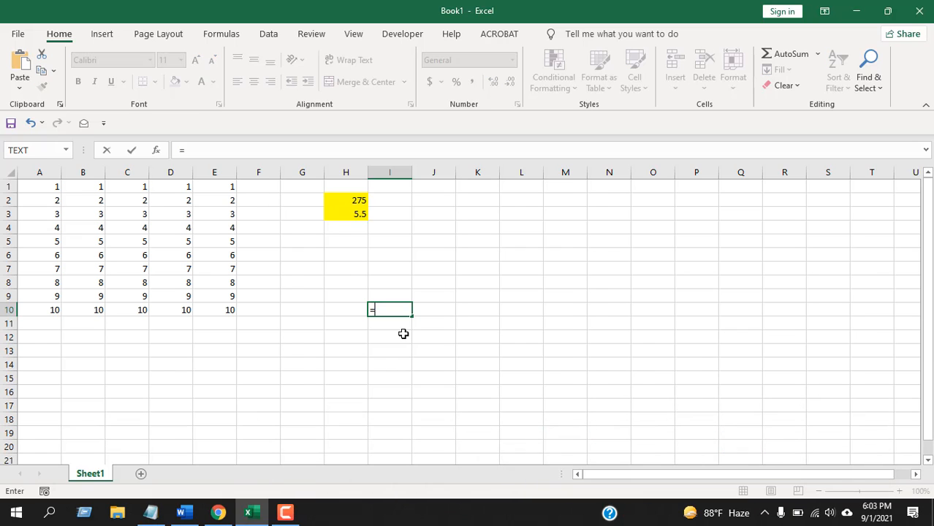
type("toda")
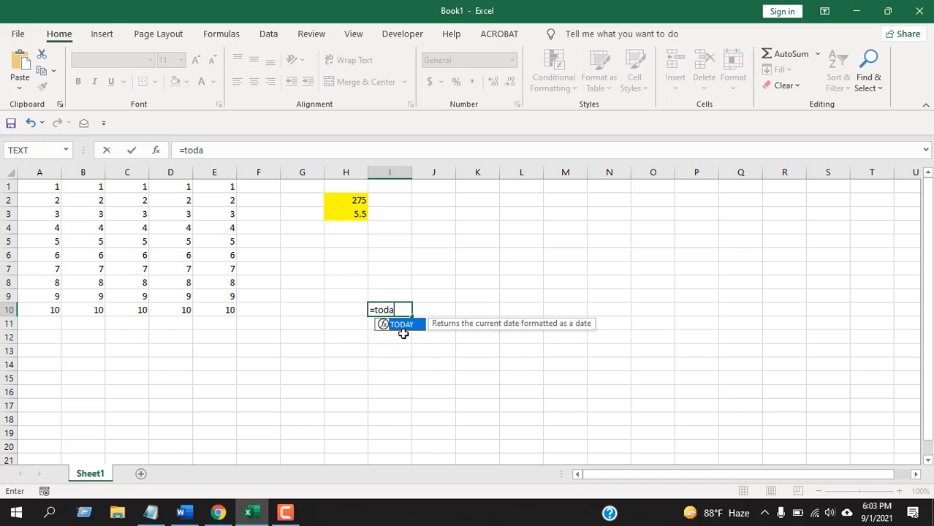
type("y")
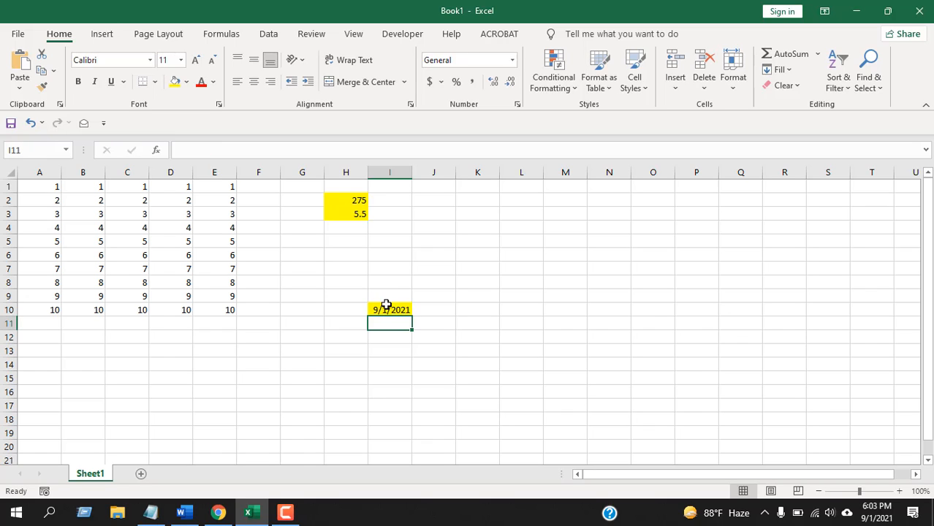
left_click(389, 310)
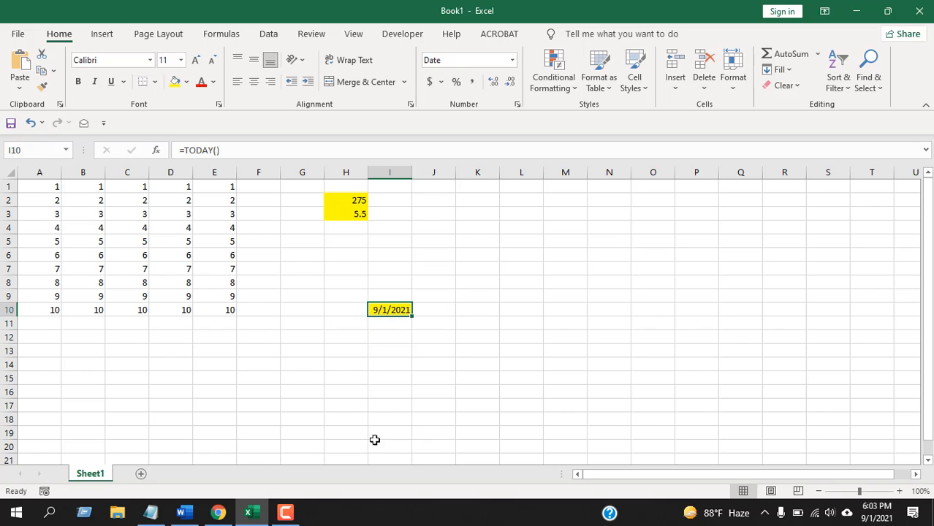
left_click(301, 377)
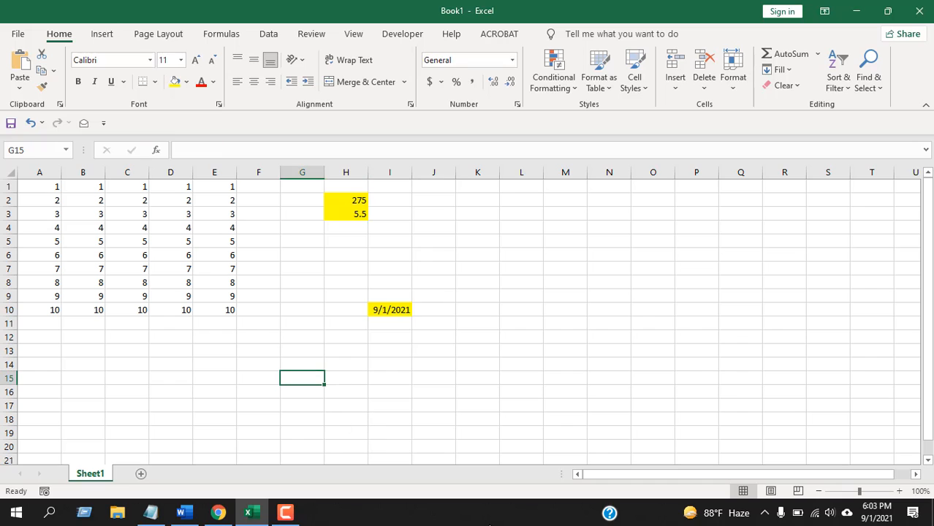
Step: Enter =NOW() in G15, giving a yellow-highlighted 9/1/2021 18:03 timestamp
type("=")
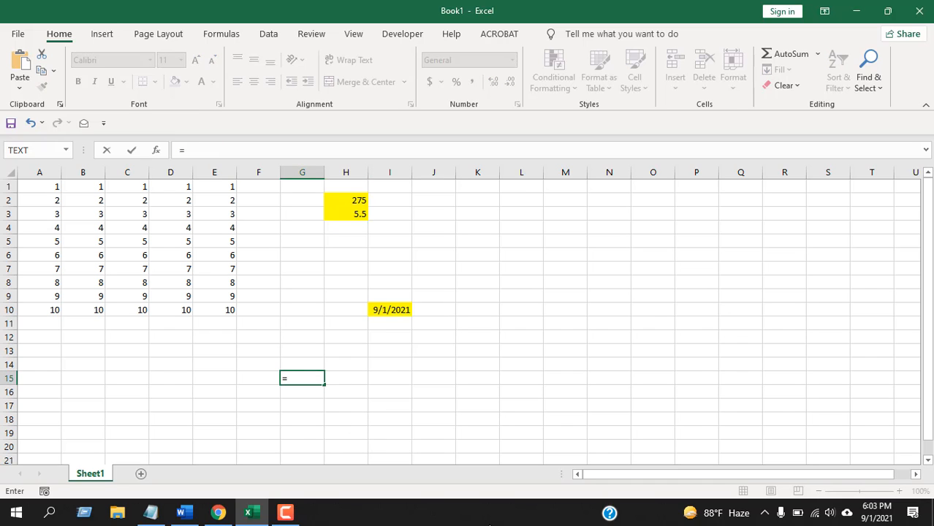
type("=NOW()")
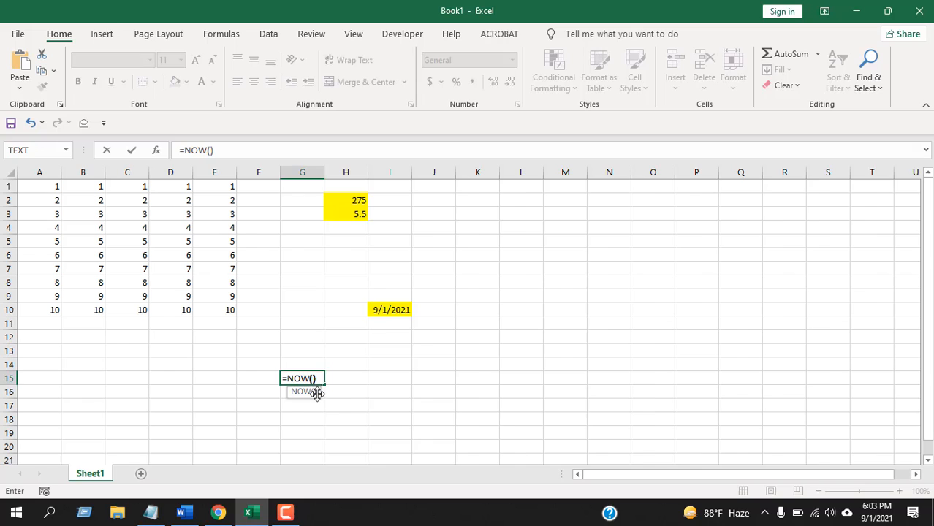
key("Return")
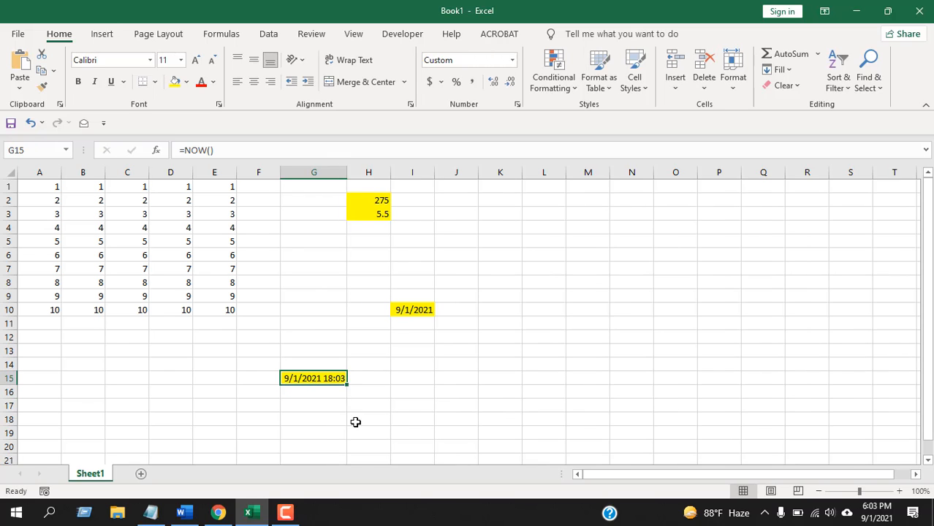
mouse_move(383, 374)
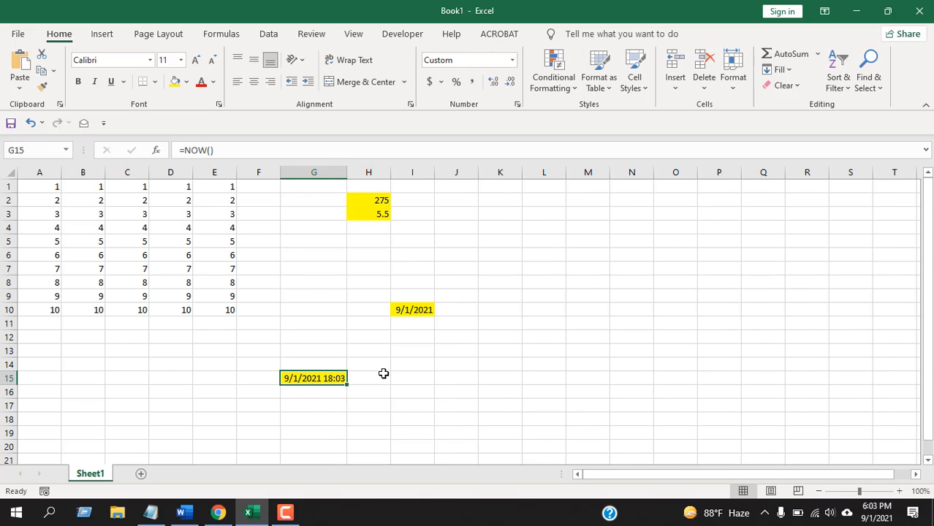
left_click(369, 377)
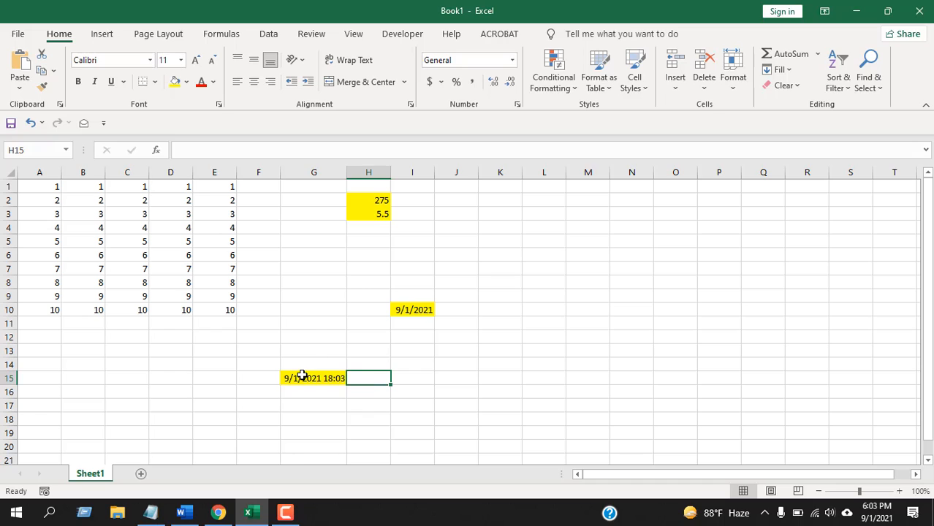